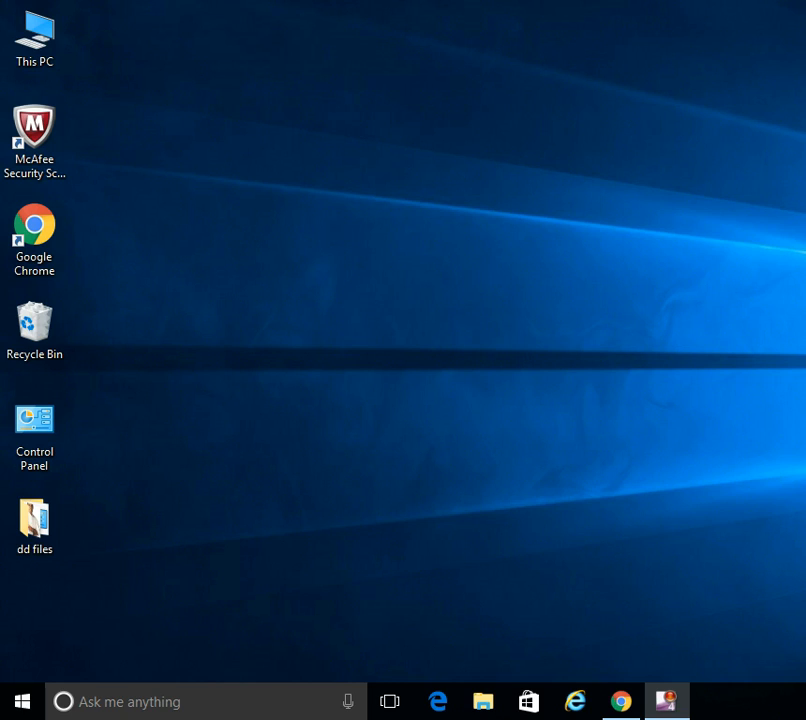
{"action": "mouse_move", "coordinate": [607, 620]}
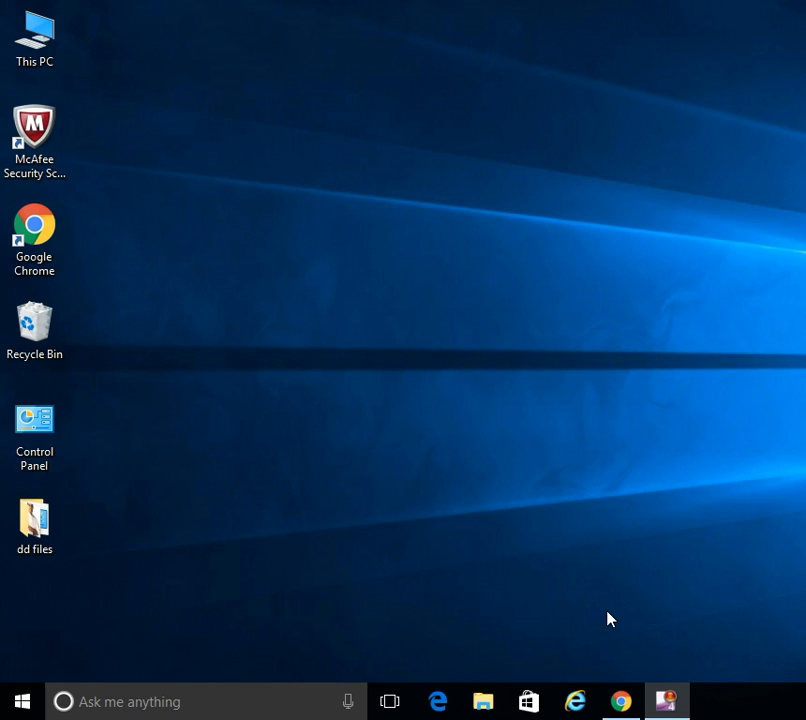
{"action": "mouse_move", "coordinate": [610, 623]}
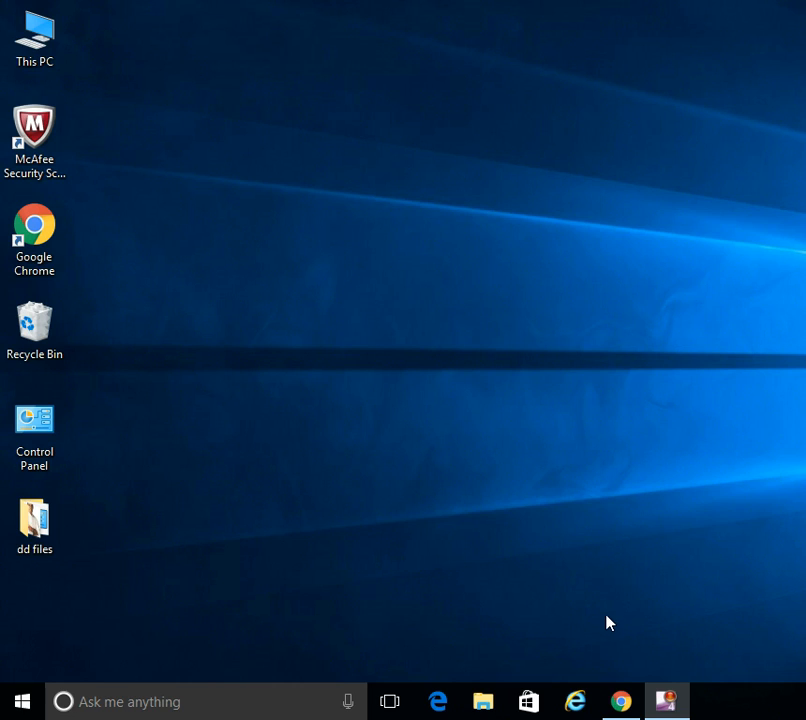
Step: Bring up the Chrome window showing Google Maps of New York
{"action": "left_click", "coordinate": [621, 700]}
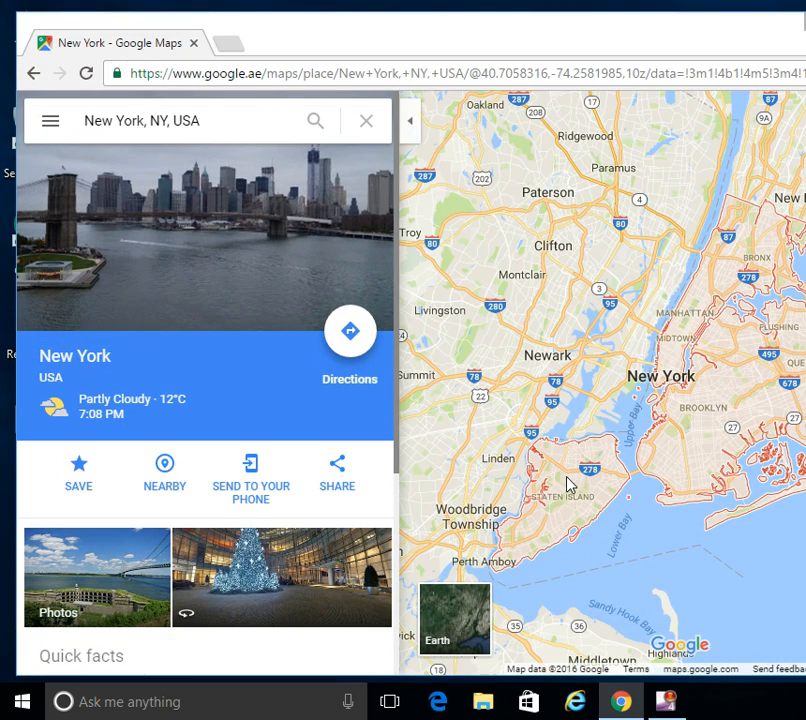
{"action": "mouse_move", "coordinate": [557, 292]}
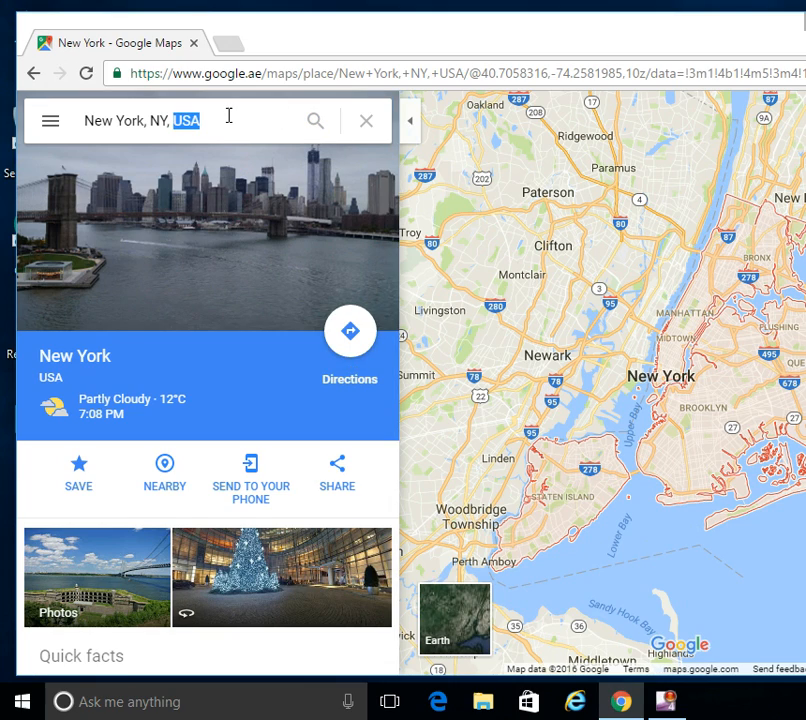
Step: Search Google Maps for 'cali' and pick California, USA
{"action": "type", "text": "cali"}
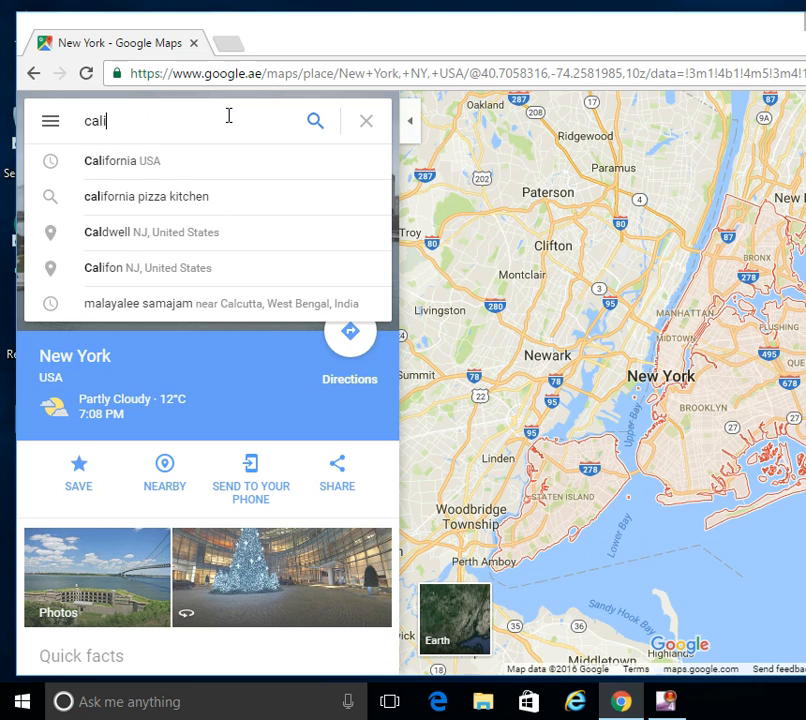
{"action": "left_click", "coordinate": [120, 161]}
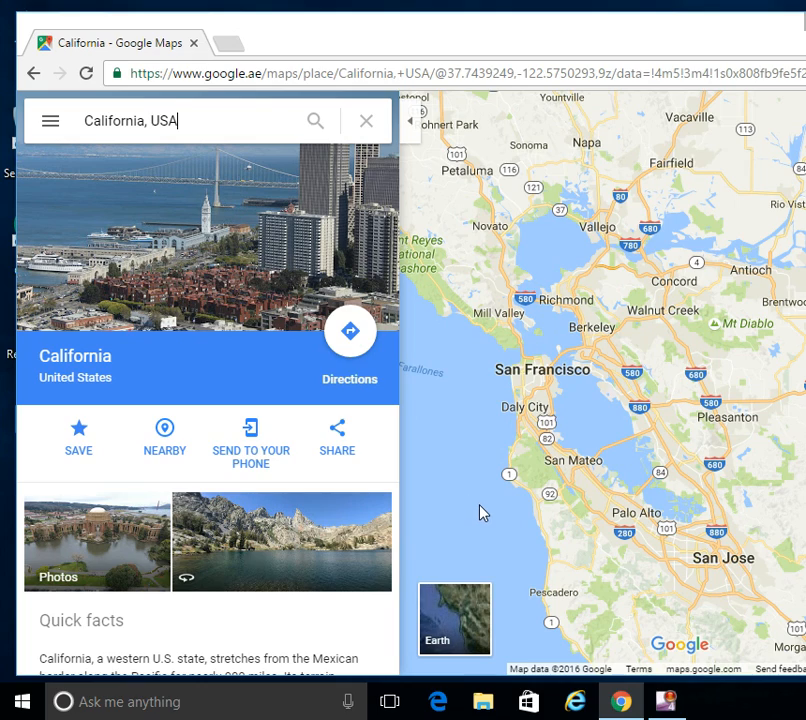
{"action": "mouse_move", "coordinate": [607, 373]}
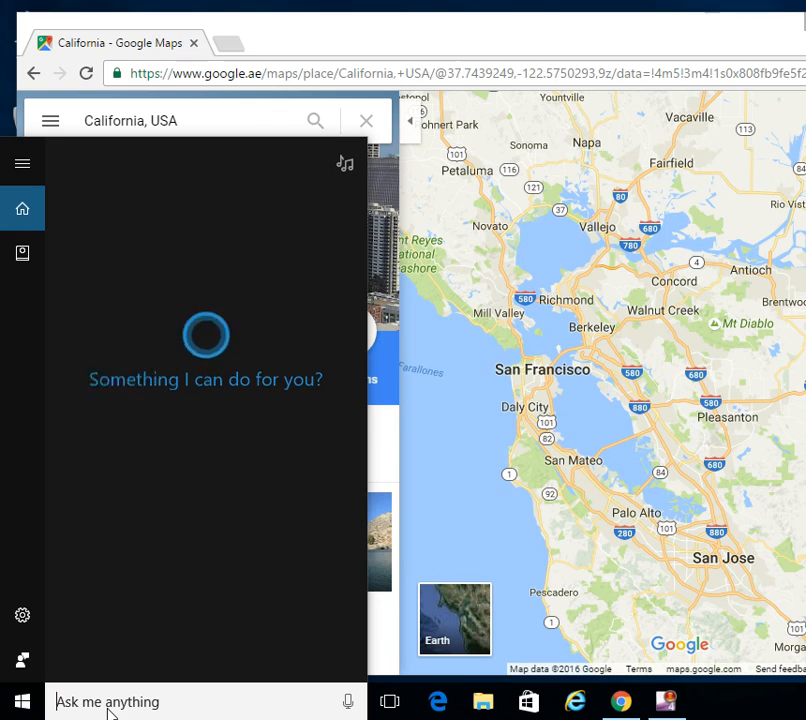
Step: Search Windows for 'sni' and launch Snipping Tool
{"action": "type", "text": "snipping"}
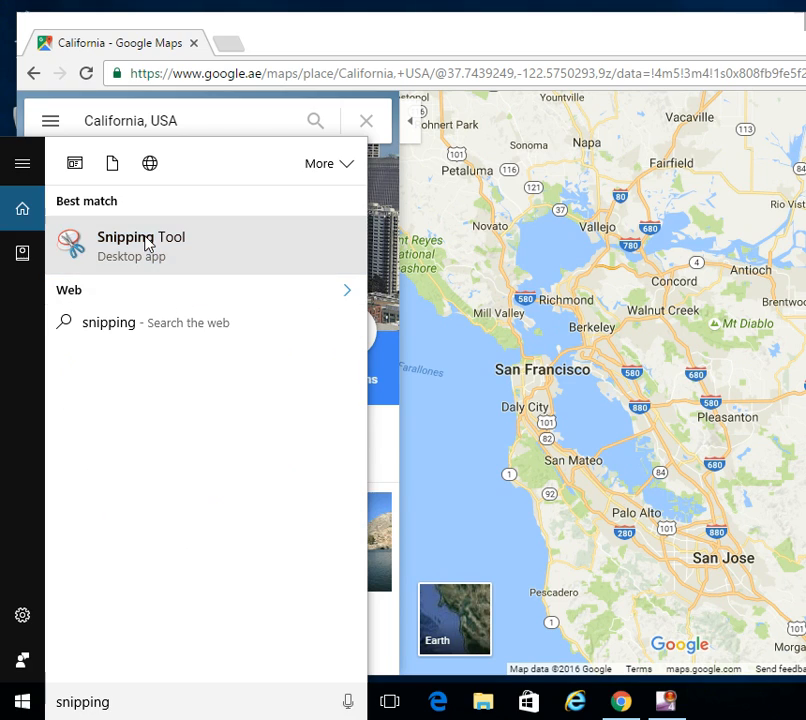
{"action": "left_click", "coordinate": [141, 237]}
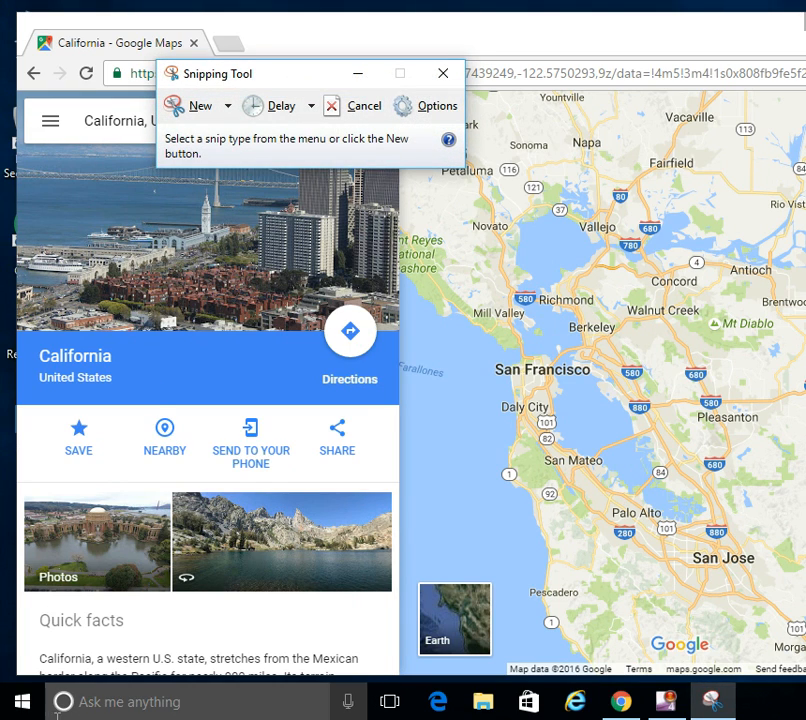
{"action": "mouse_move", "coordinate": [120, 703]}
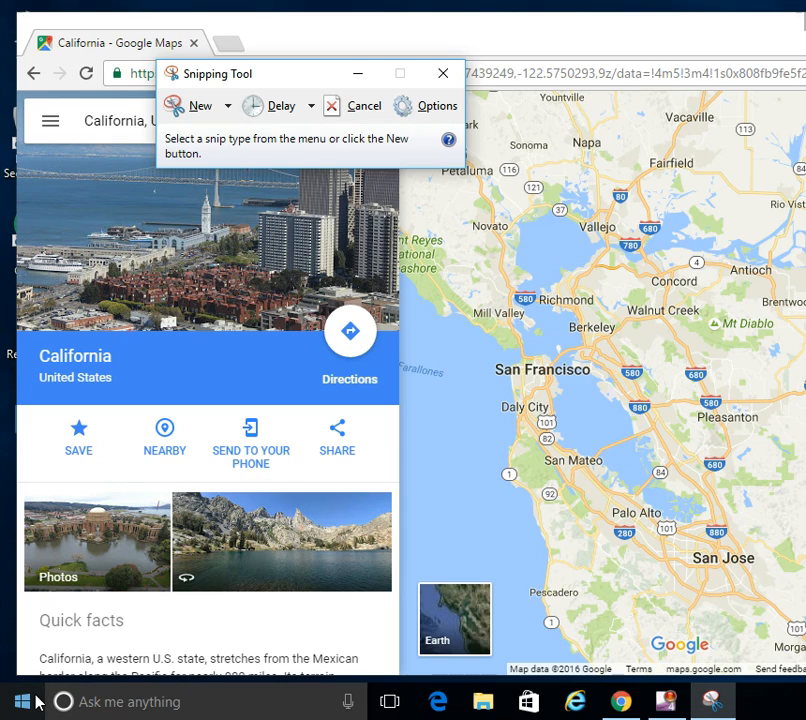
{"action": "mouse_move", "coordinate": [36, 627]}
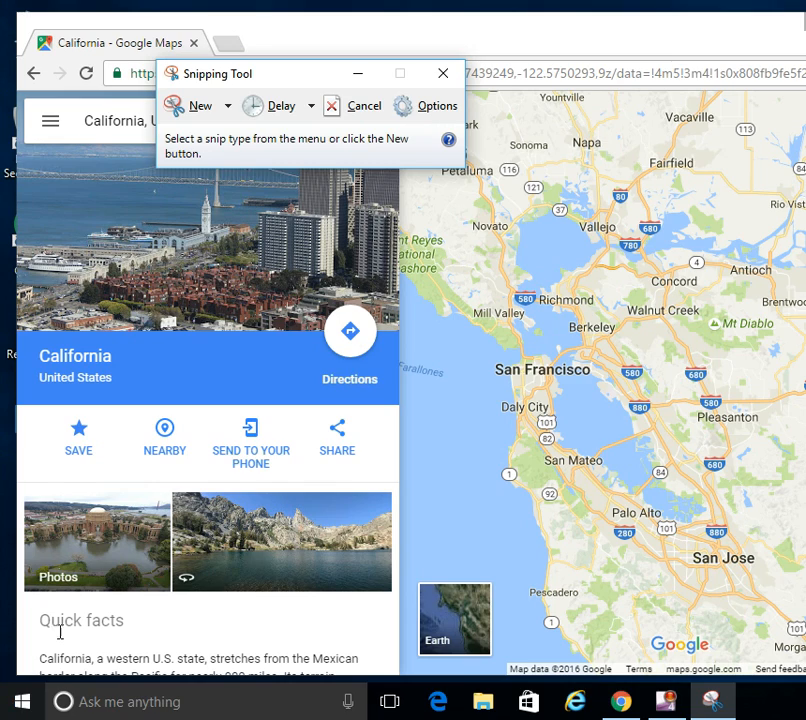
{"action": "mouse_move", "coordinate": [235, 133]}
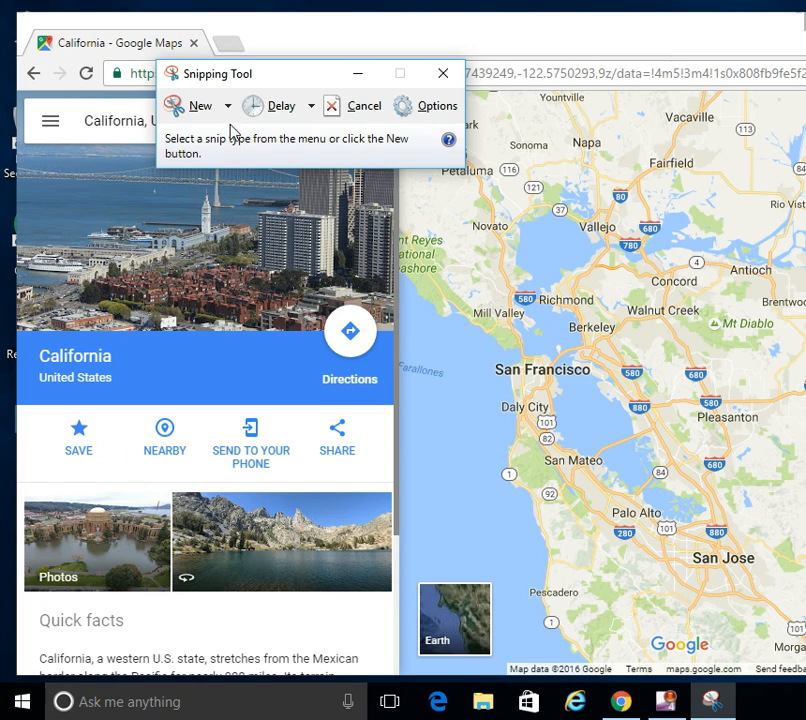
Step: Take a rectangular snip of the map from Novato down to San Francisco
{"action": "left_click", "coordinate": [227, 105]}
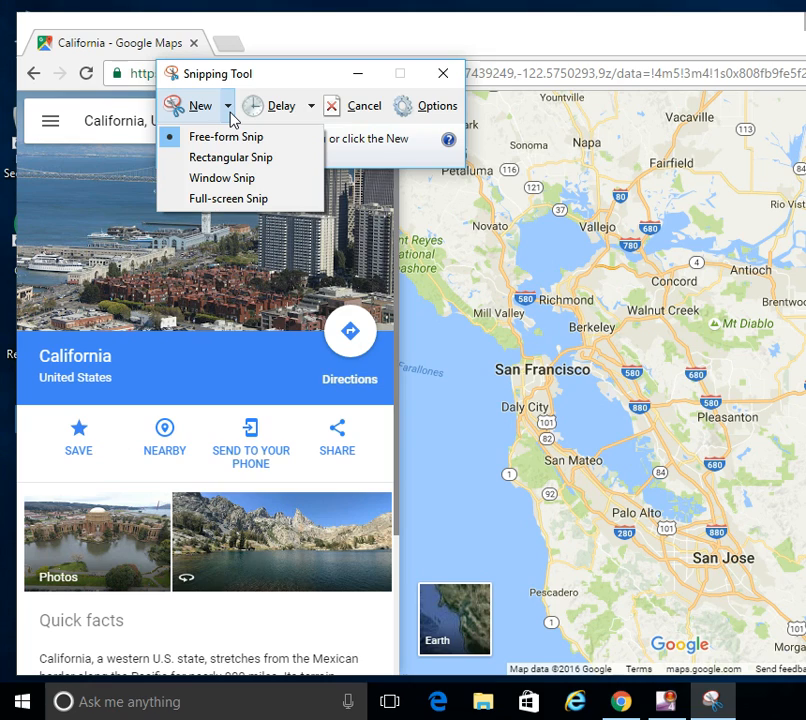
{"action": "mouse_move", "coordinate": [210, 161]}
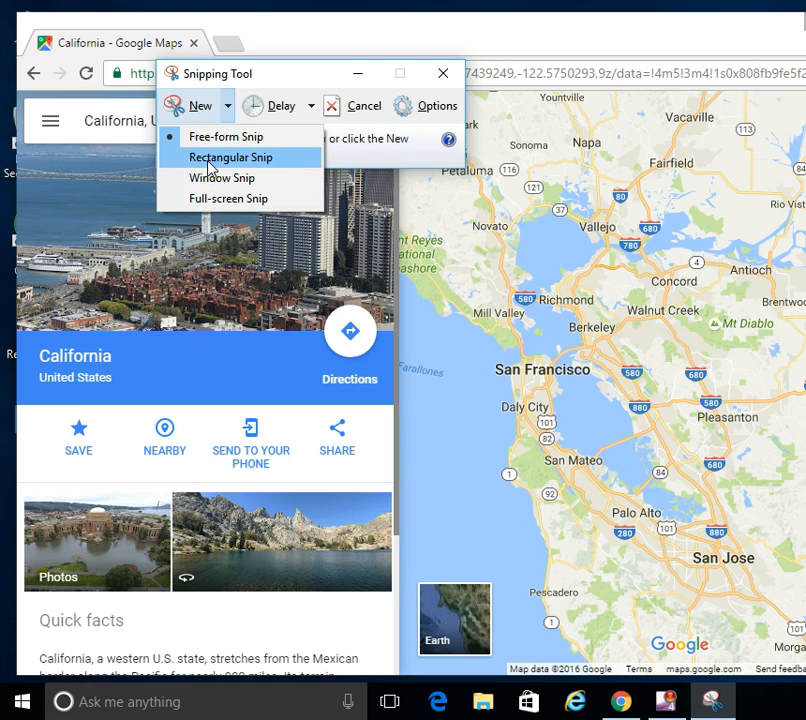
{"action": "left_click", "coordinate": [231, 157]}
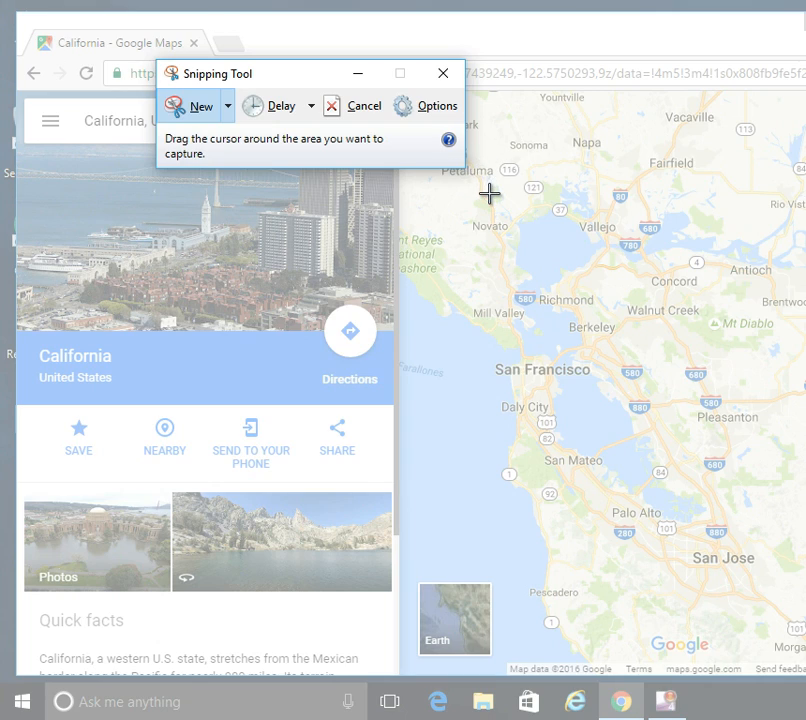
{"action": "mouse_move", "coordinate": [452, 216]}
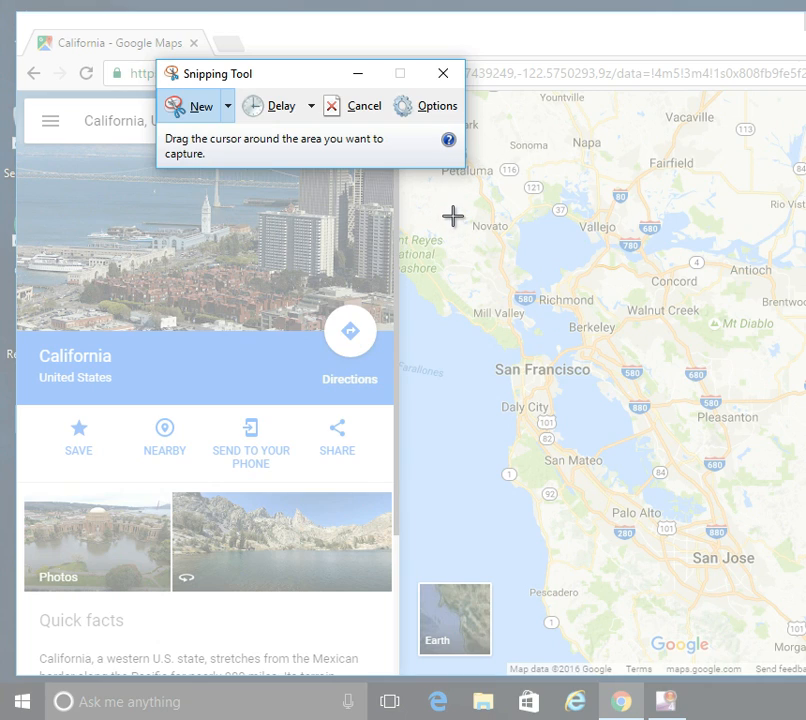
{"action": "left_click_drag", "start_coordinate": [455, 210], "coordinate": [570, 298]}
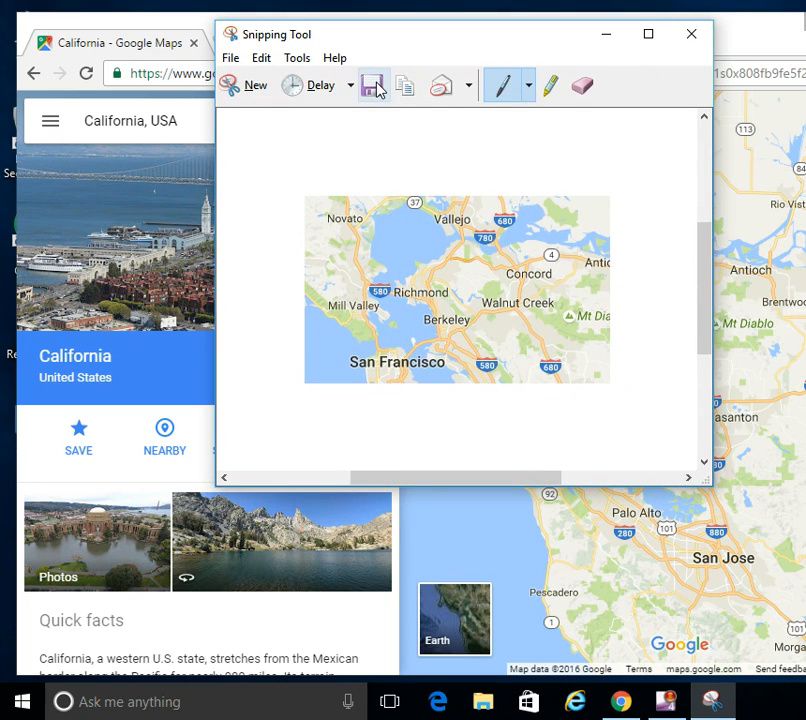
Step: Save the snip to the desktop as JPEG 'Capture' and close Snipping Tool
{"action": "left_click", "coordinate": [373, 85]}
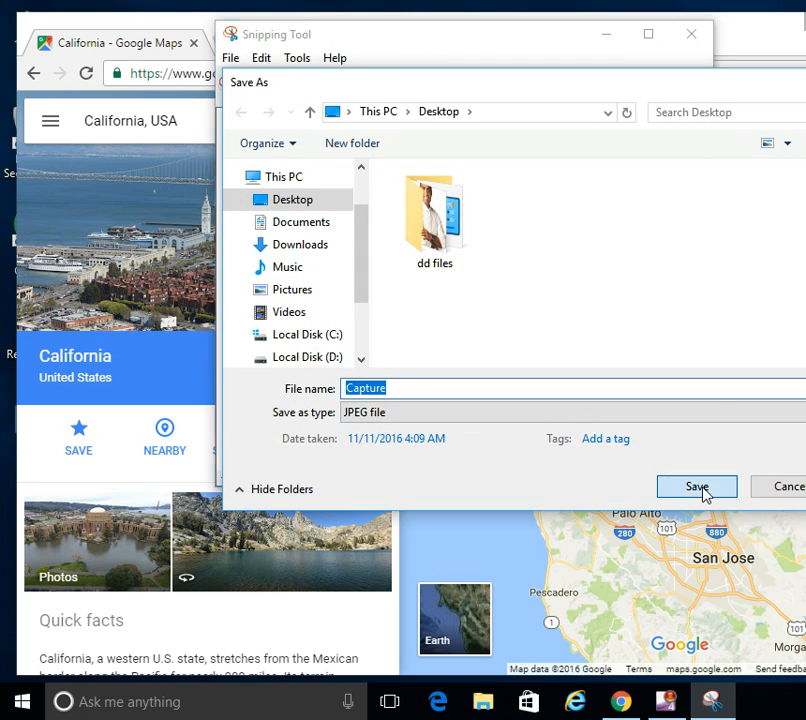
{"action": "left_click", "coordinate": [696, 486]}
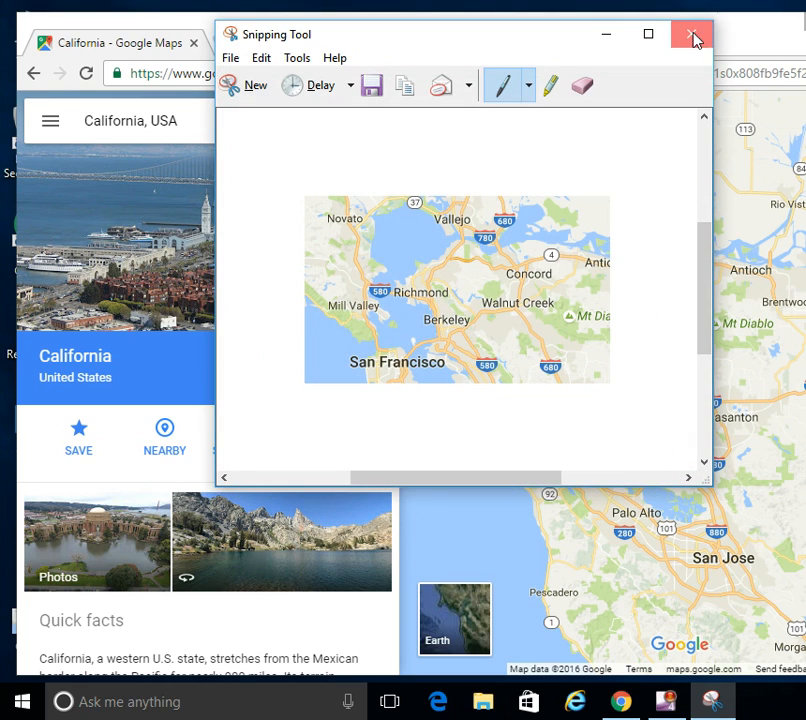
{"action": "left_click", "coordinate": [691, 34]}
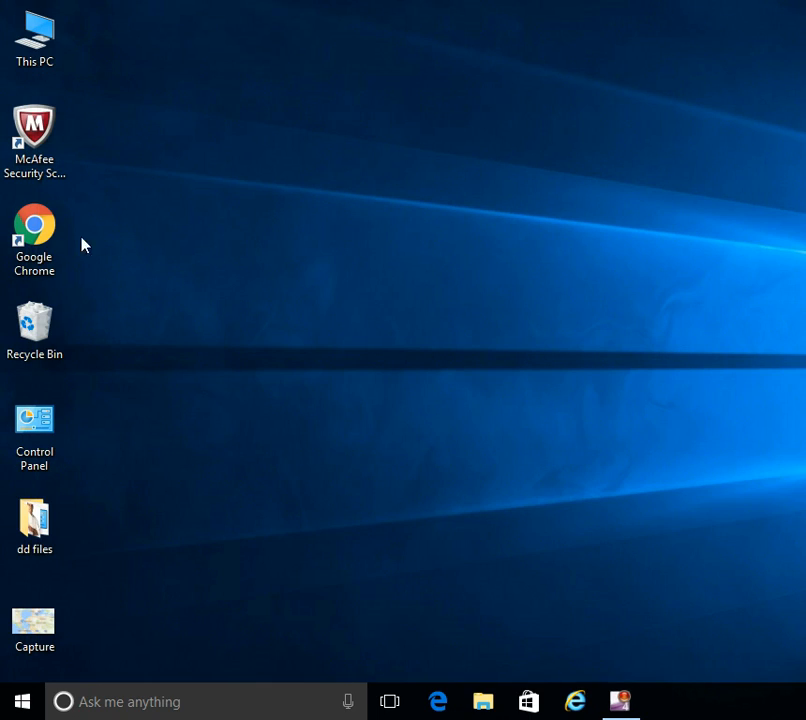
{"action": "mouse_move", "coordinate": [255, 458]}
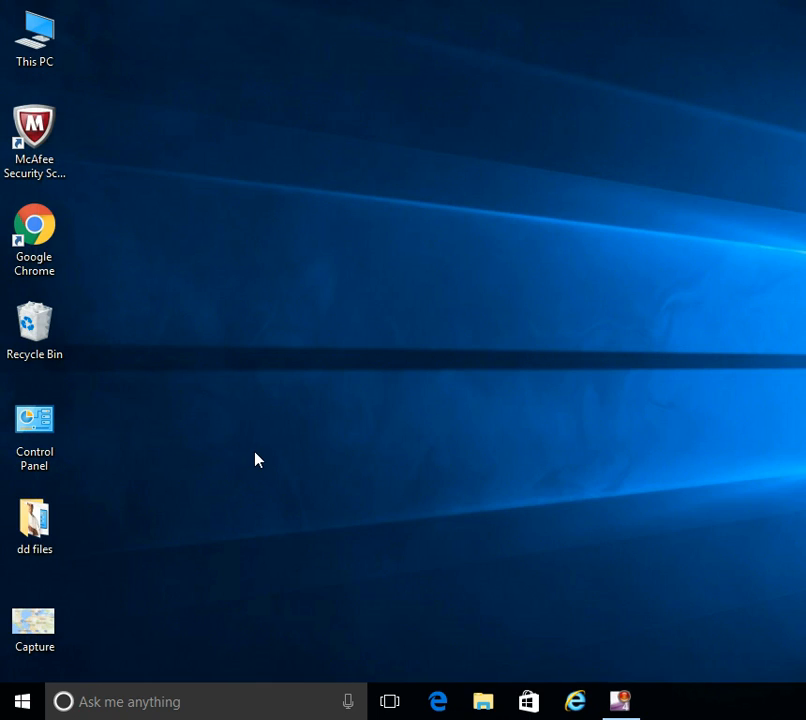
{"action": "mouse_move", "coordinate": [233, 185]}
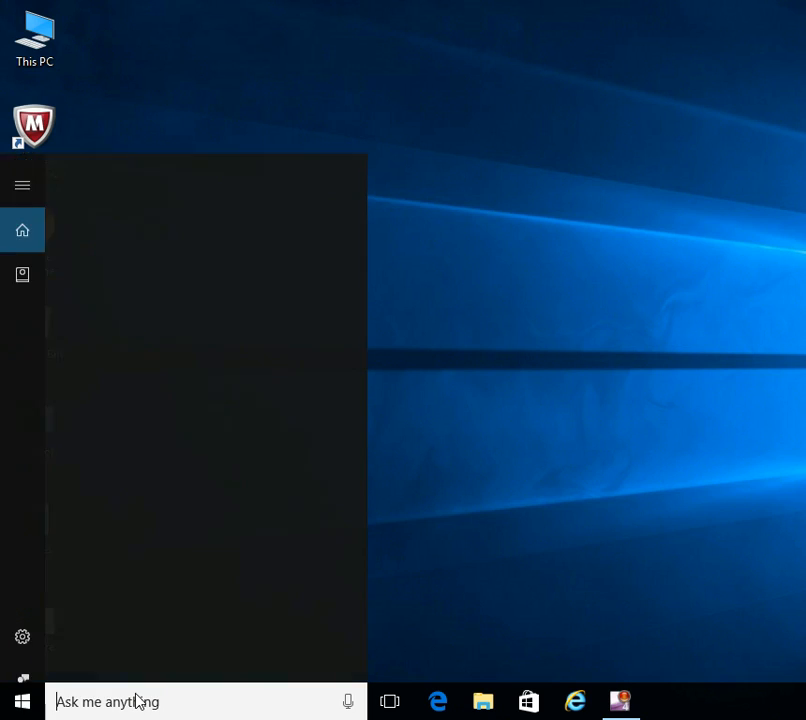
Step: Search Windows for 'sni' and launch Snipping Tool again
{"action": "type", "text": "snippi"}
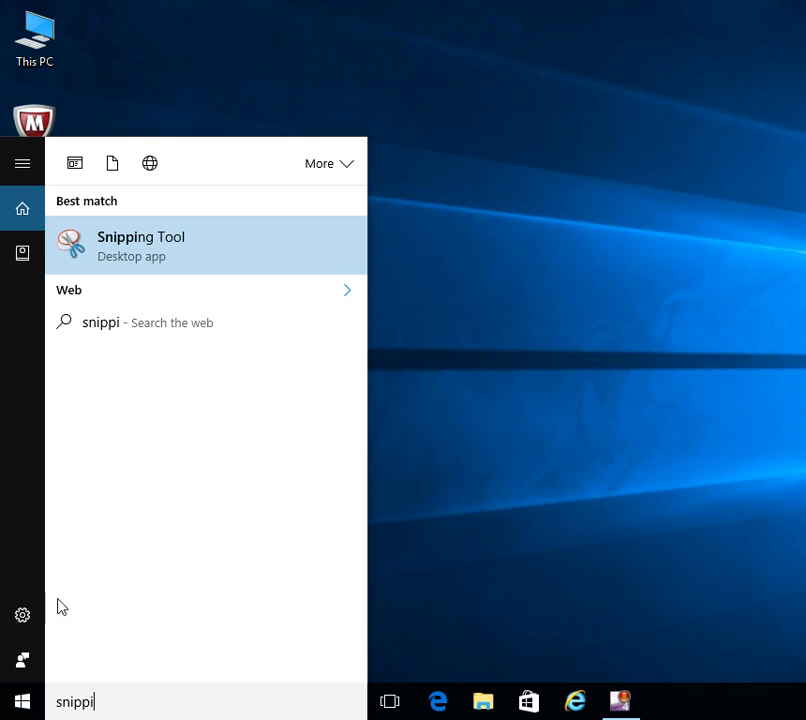
{"action": "left_click", "coordinate": [141, 245]}
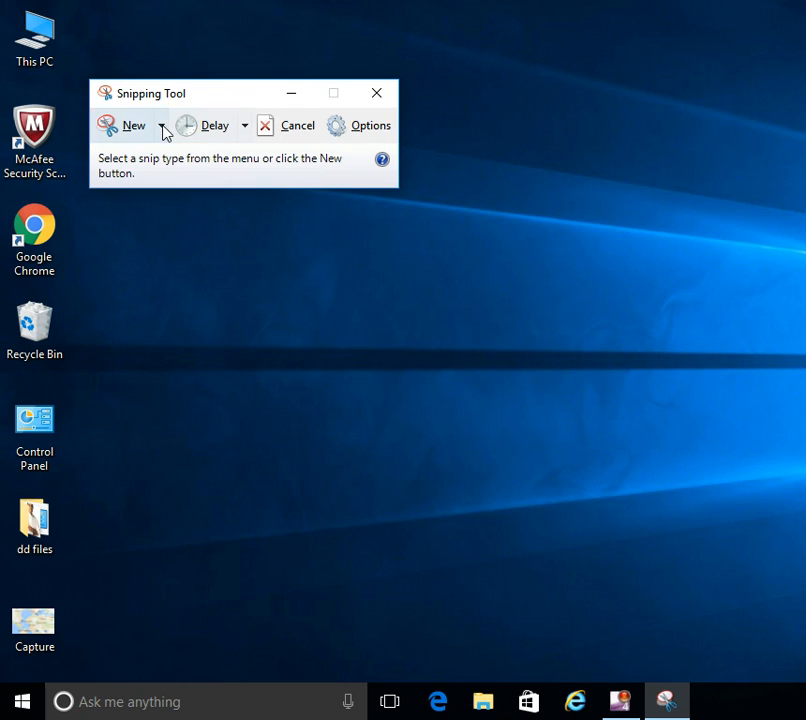
Step: Take a free-form snip of an irregular desktop region covering part of the Control Panel icon
{"action": "left_click", "coordinate": [161, 125]}
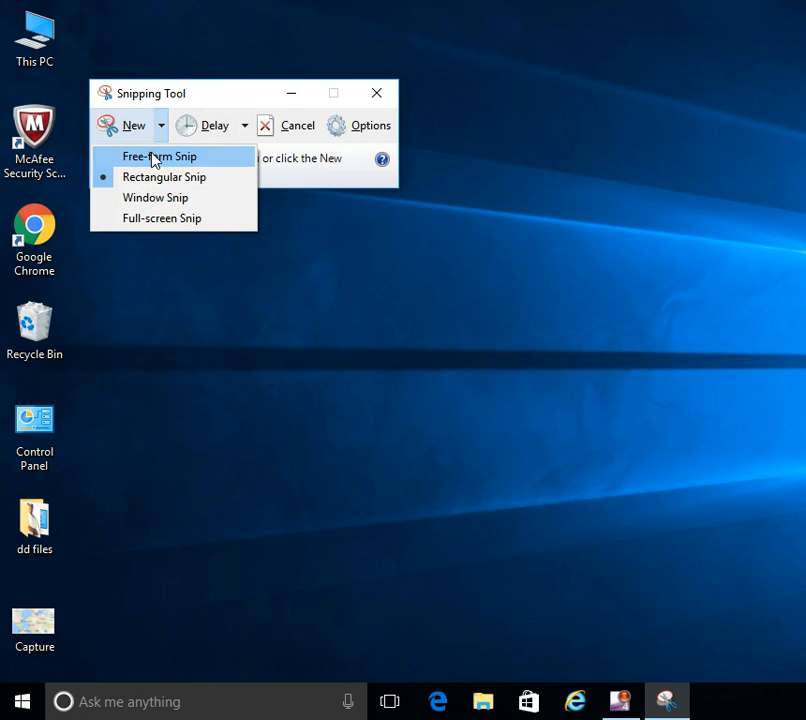
{"action": "left_click", "coordinate": [159, 156]}
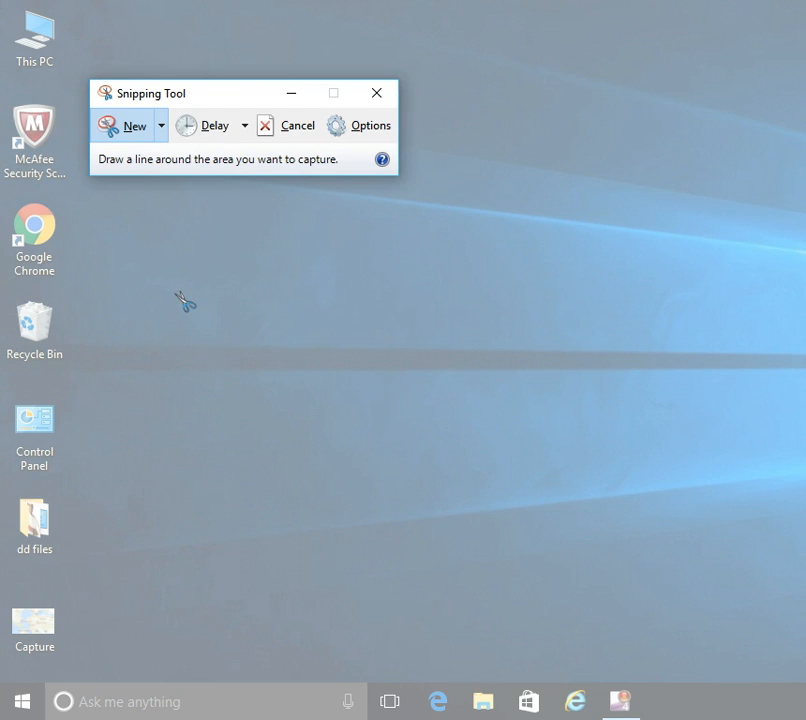
{"action": "left_click_drag", "start_coordinate": [180, 302], "coordinate": [475, 310]}
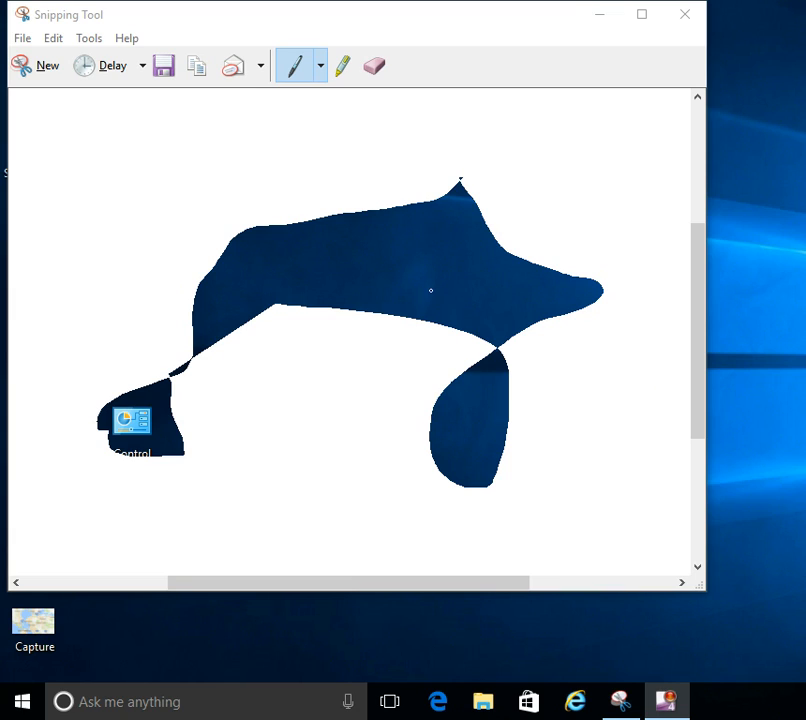
{"action": "mouse_move", "coordinate": [443, 228]}
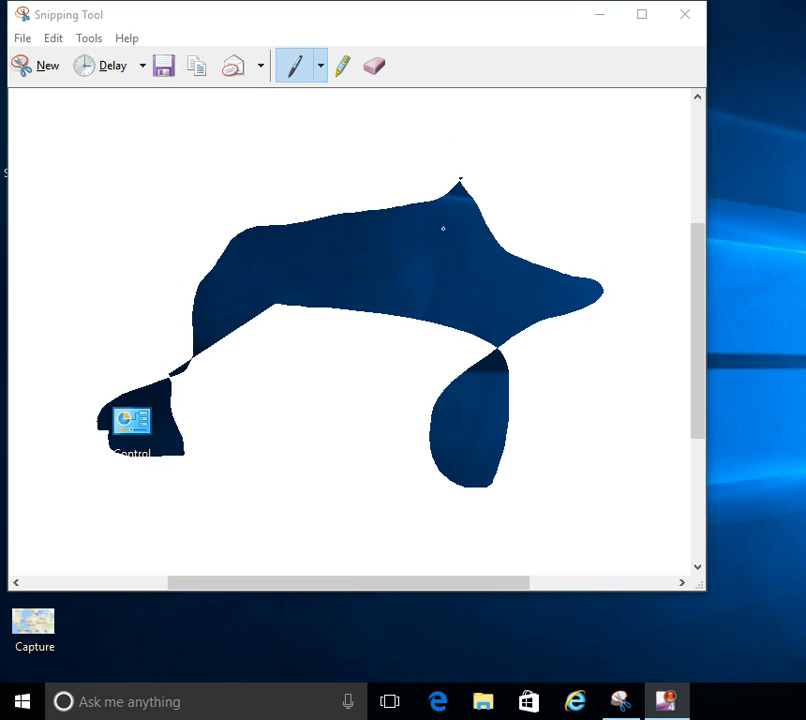